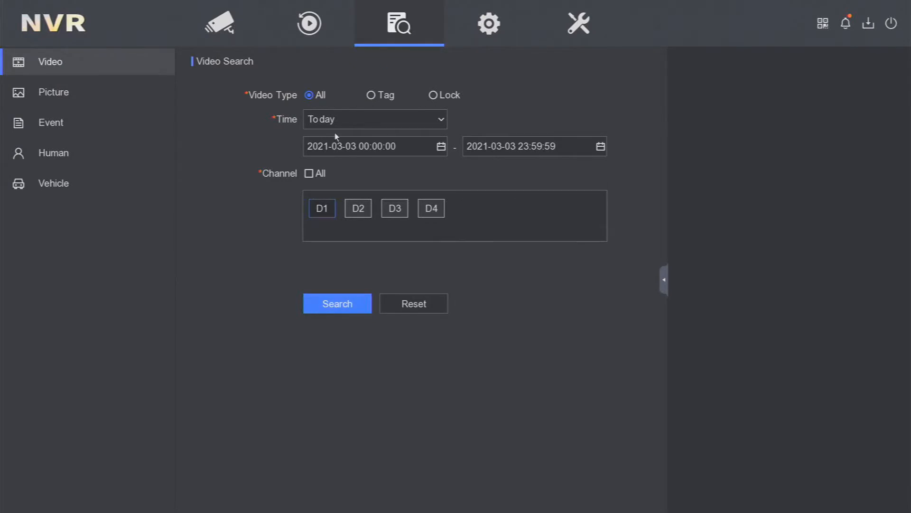
pyautogui.moveTo(262, 152)
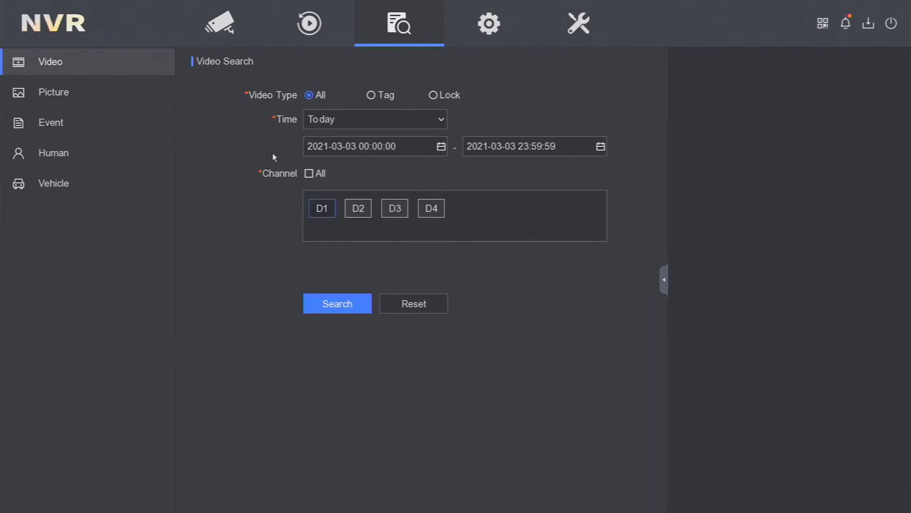
pyautogui.moveTo(435, 164)
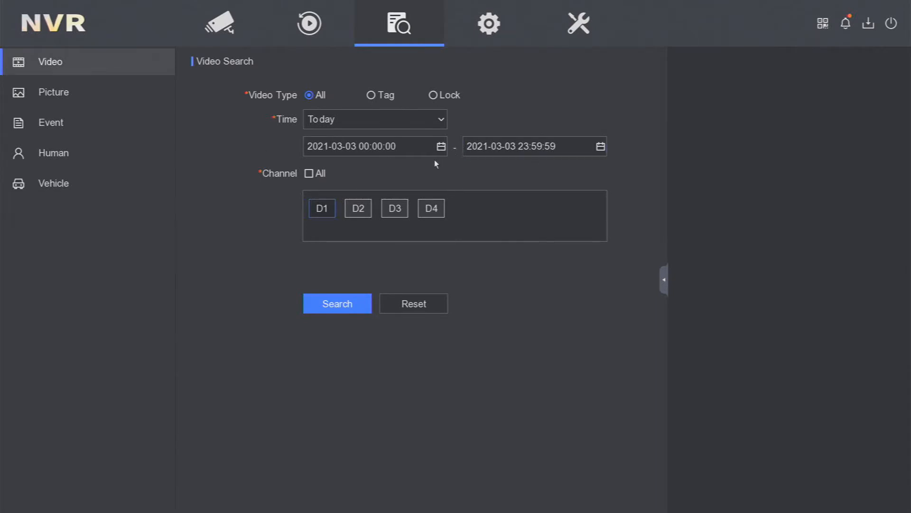
# Search channel D1, All types, for recordings between 19:57:00 and 19:58:59 on 03-03-2021
pyautogui.click(372, 147)
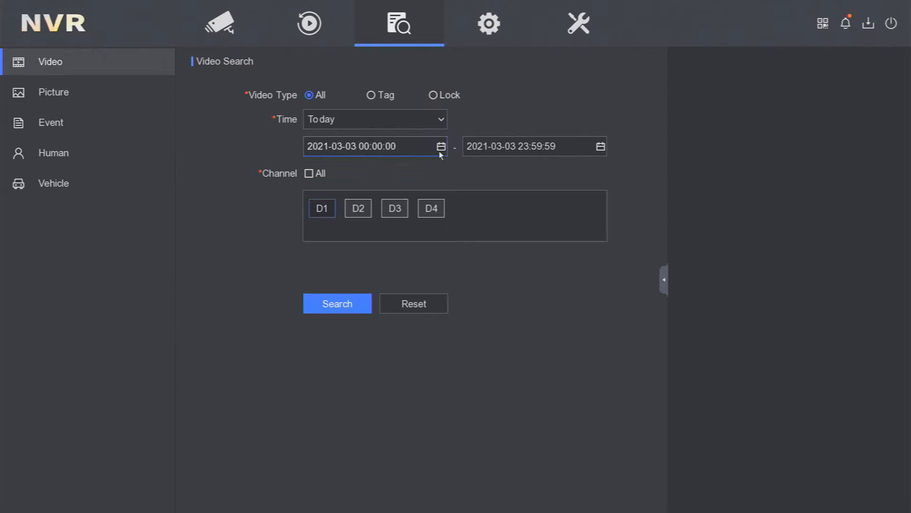
pyautogui.click(440, 146)
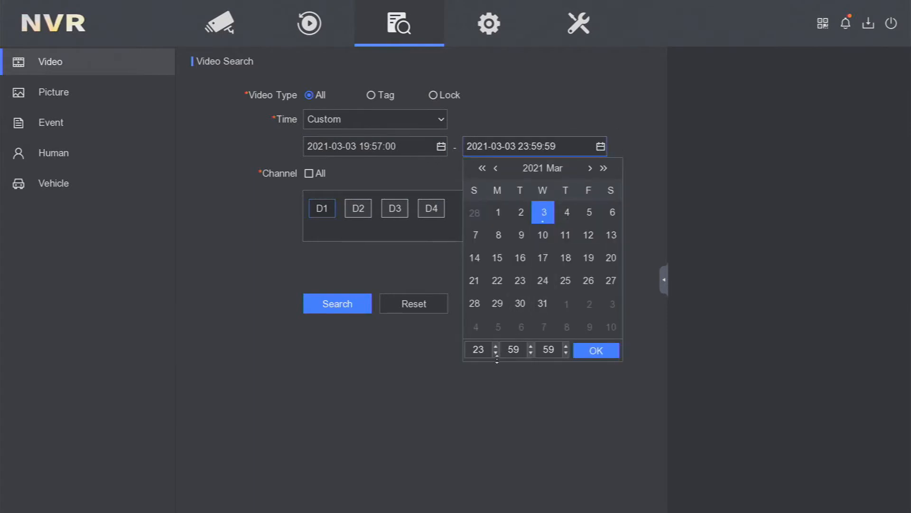
pyautogui.click(595, 349)
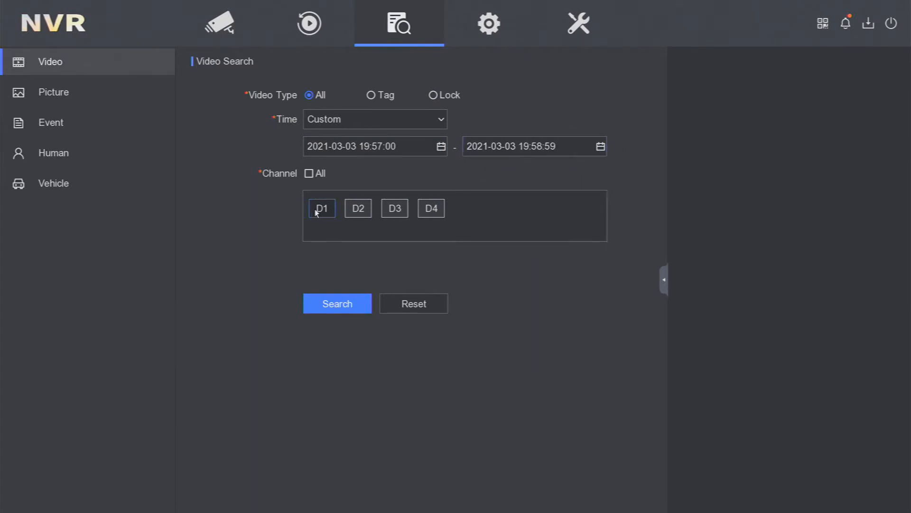
pyautogui.click(321, 208)
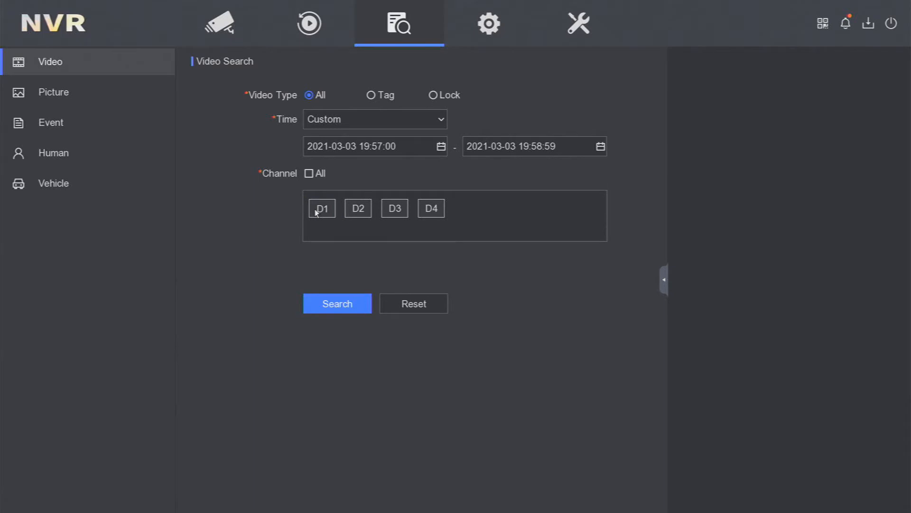
pyautogui.click(310, 172)
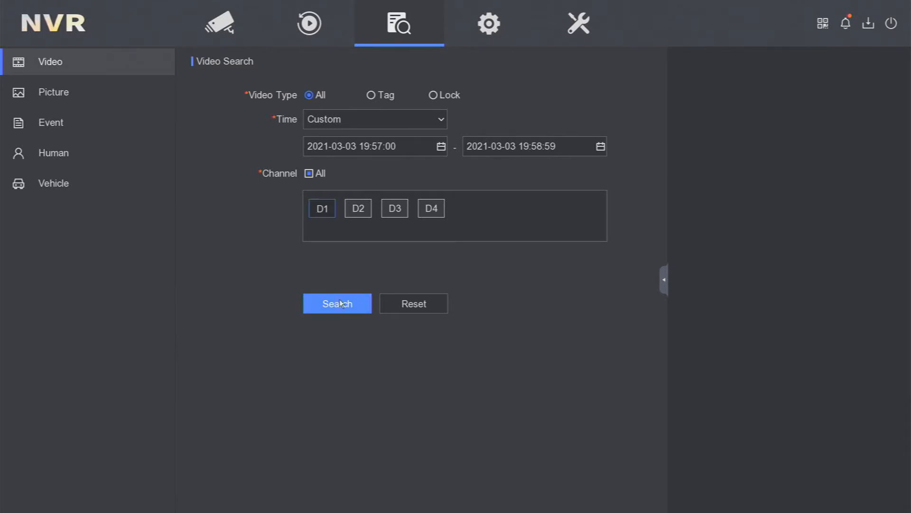
pyautogui.click(337, 304)
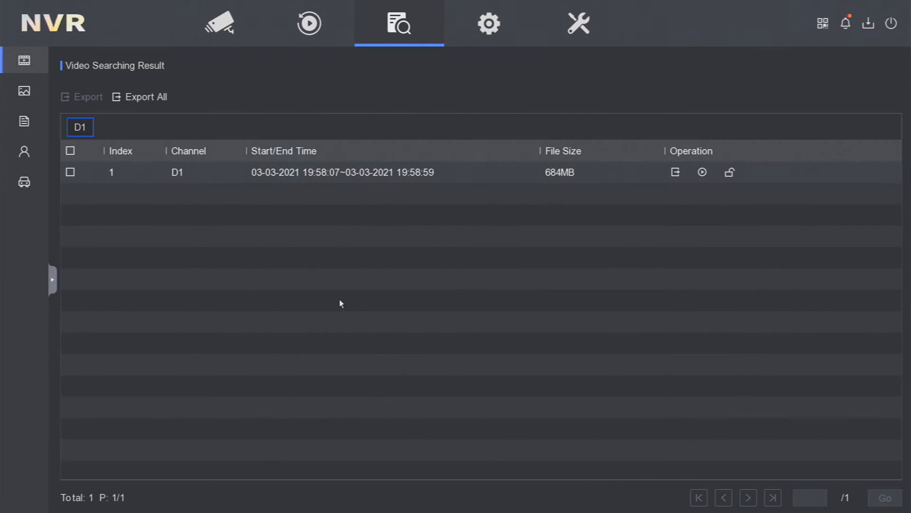
pyautogui.moveTo(162, 170)
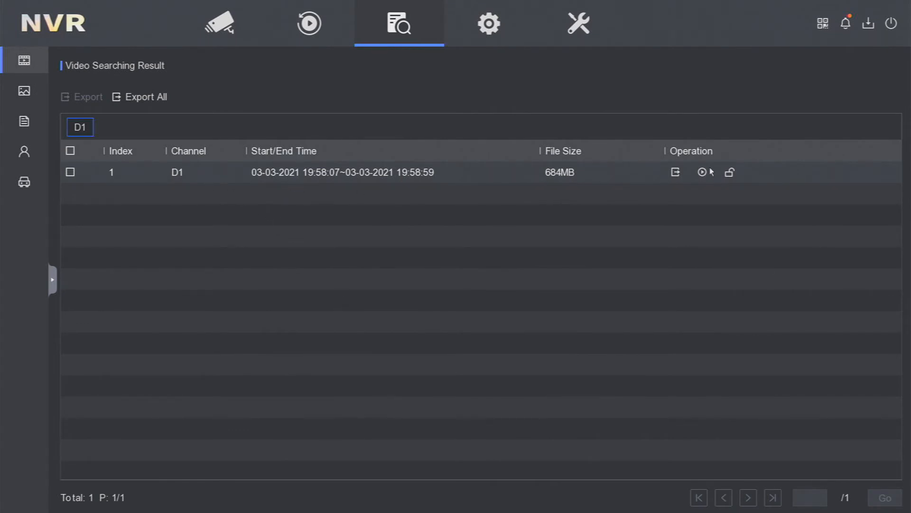
# Preview the found D1 clip, close the player, and start exporting it
pyautogui.click(701, 172)
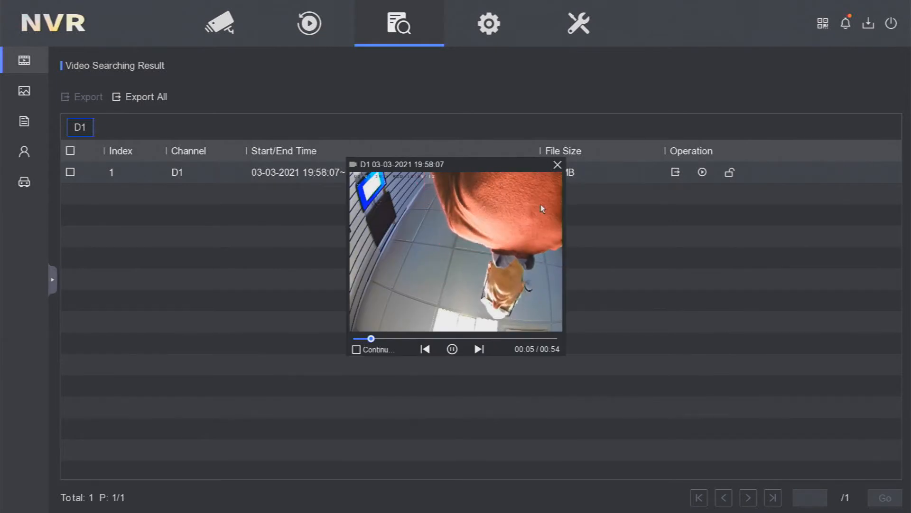
pyautogui.click(556, 164)
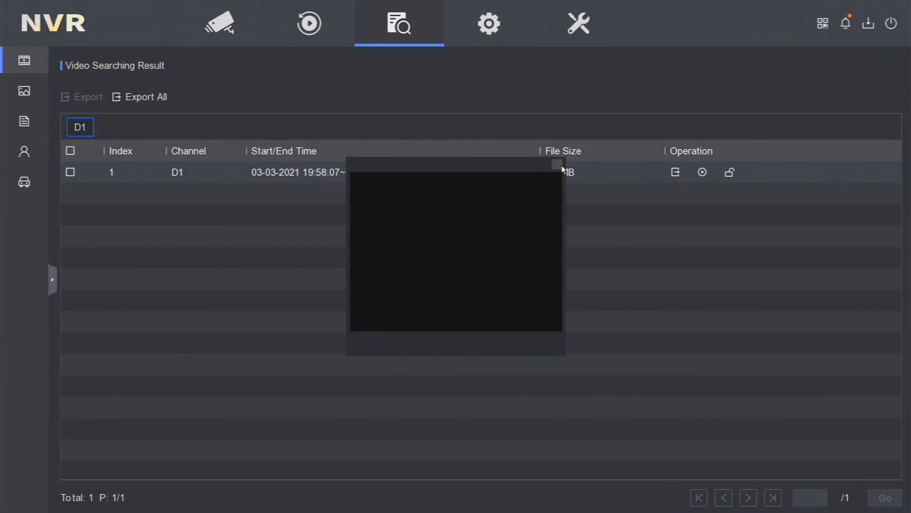
pyautogui.click(675, 172)
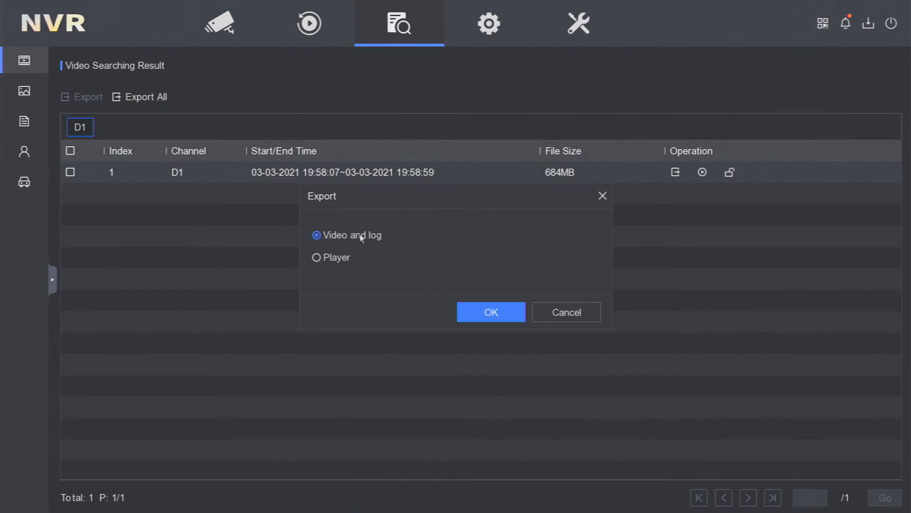
pyautogui.moveTo(359, 239)
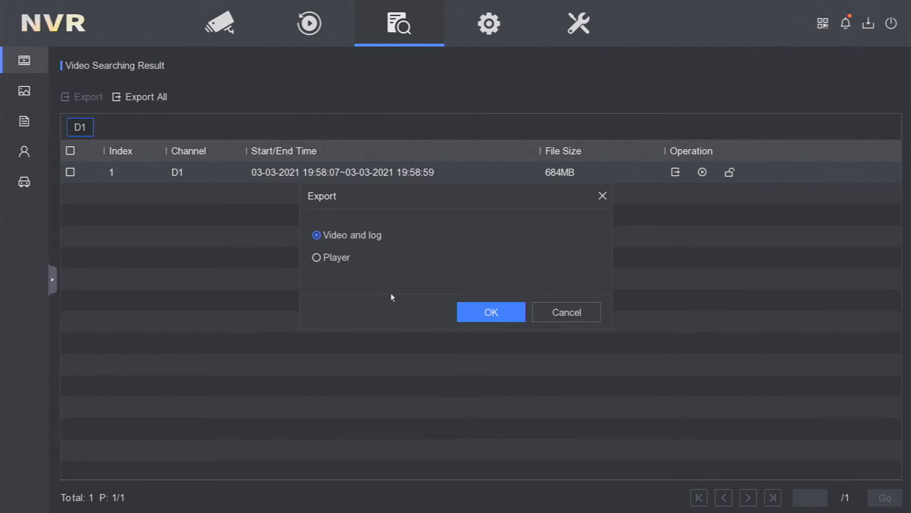
# Confirm Video and log export and begin a new folder on USB Flash Disk 1-1
pyautogui.click(490, 312)
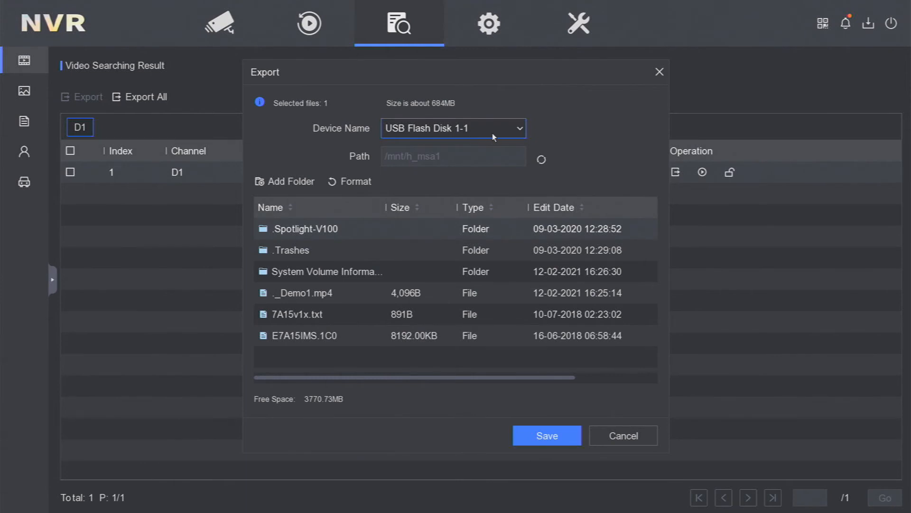
pyautogui.moveTo(286, 181)
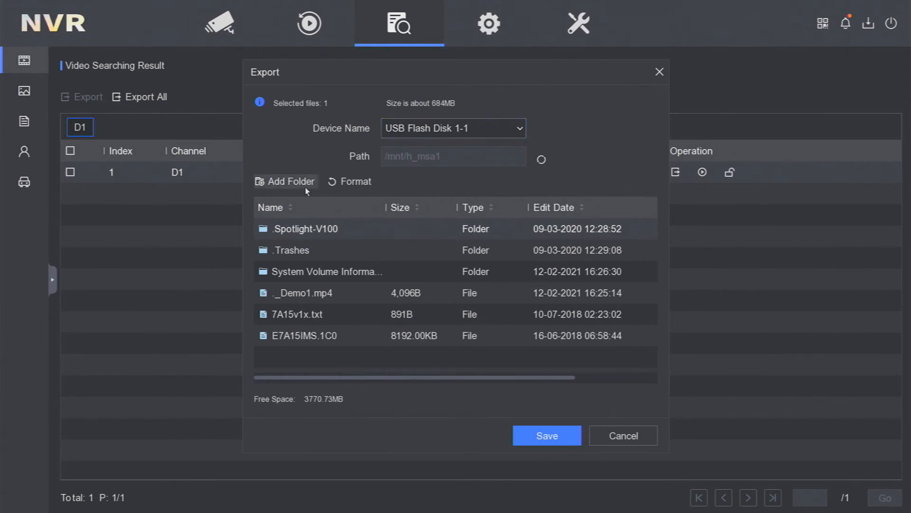
pyautogui.click(286, 182)
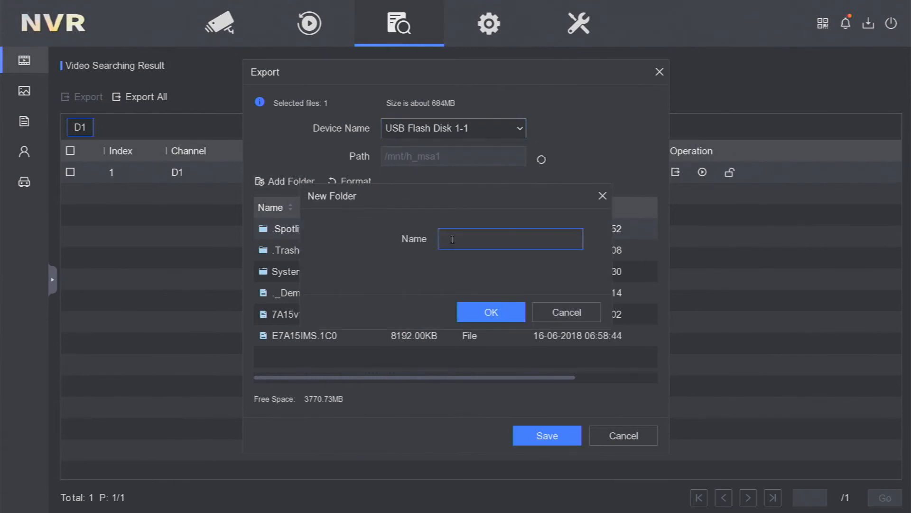
# Name the new folder 'test export' and save the clip export into it
pyautogui.write('test export')
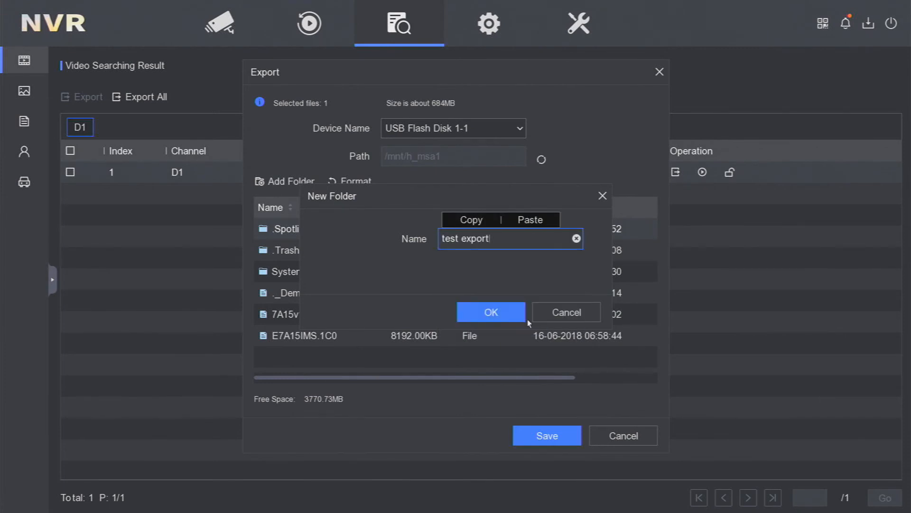
pyautogui.click(490, 312)
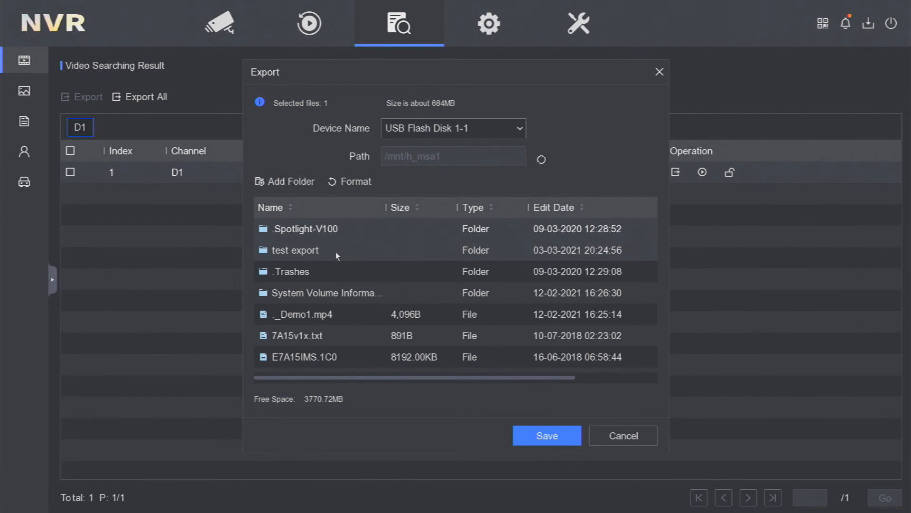
pyautogui.doubleClick(296, 250)
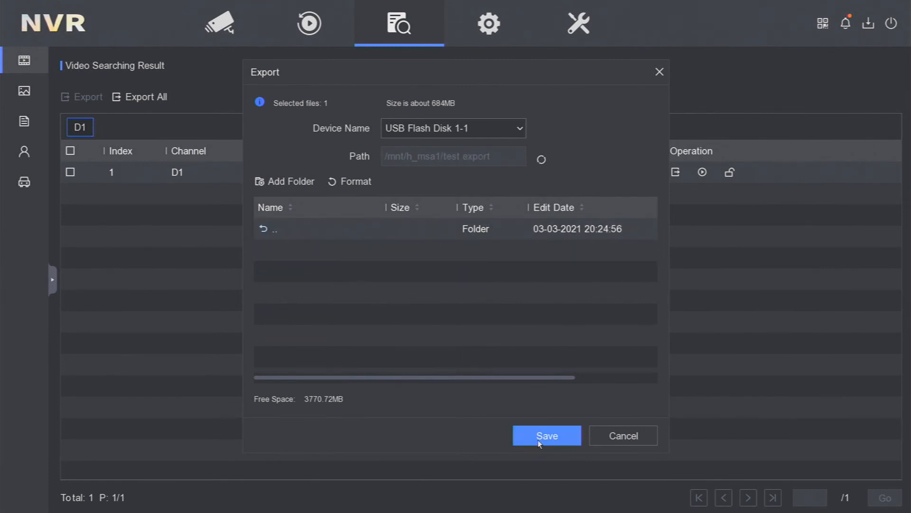
pyautogui.click(546, 436)
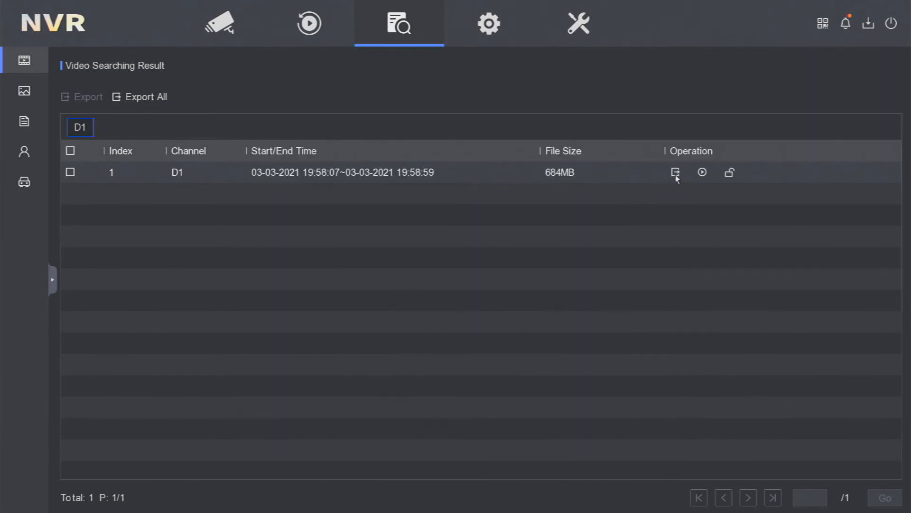
# Export the D1 clip again as Video and log into the 'test export' folder
pyautogui.click(674, 172)
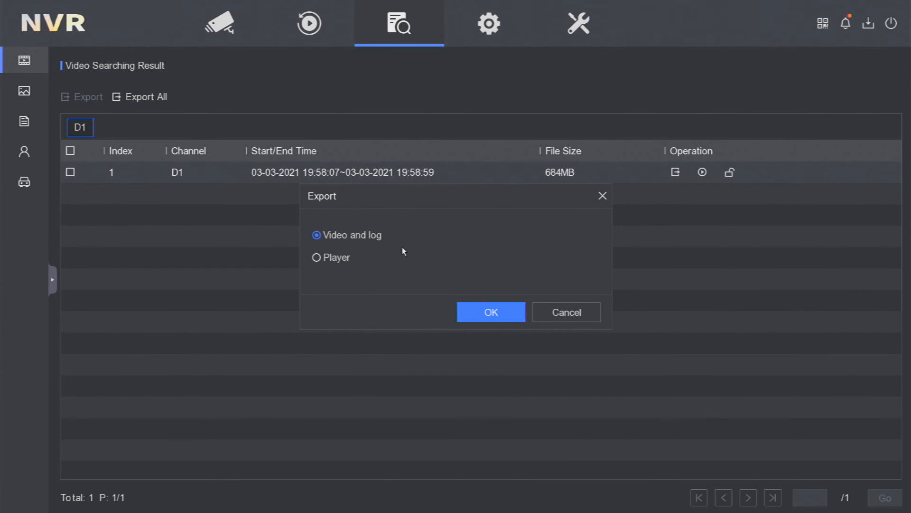
pyautogui.click(316, 257)
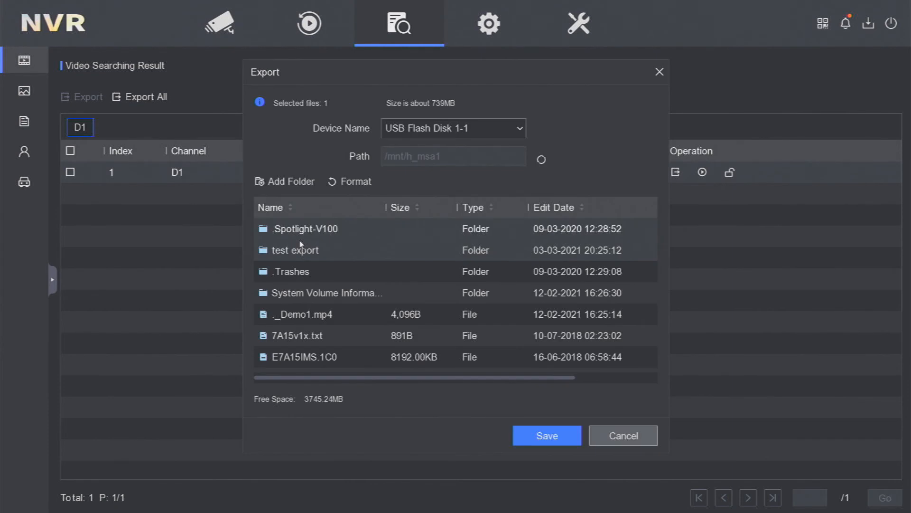
pyautogui.doubleClick(295, 250)
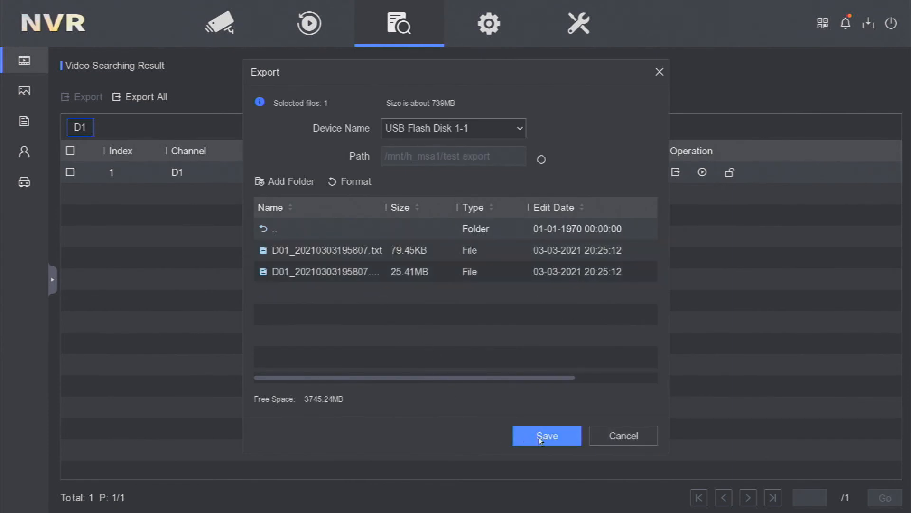
pyautogui.click(546, 435)
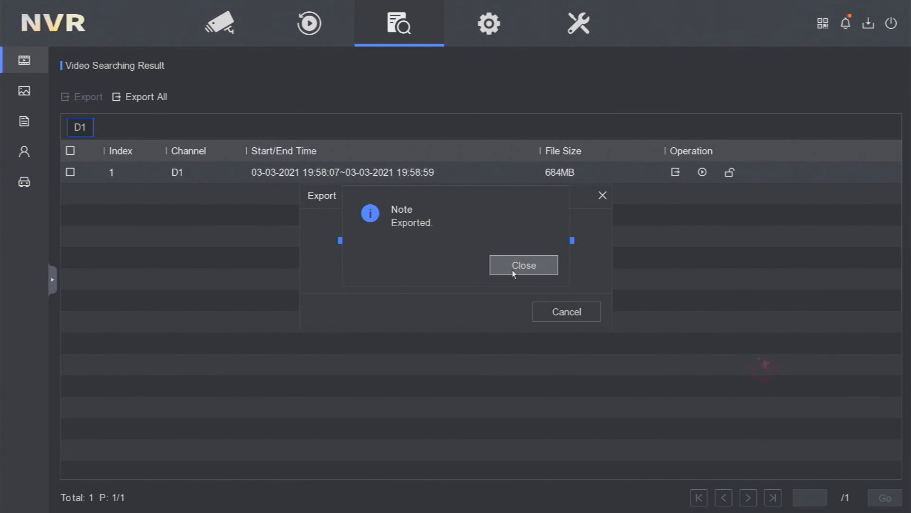
# Dismiss the Exported confirmation to return to the search results
pyautogui.click(522, 265)
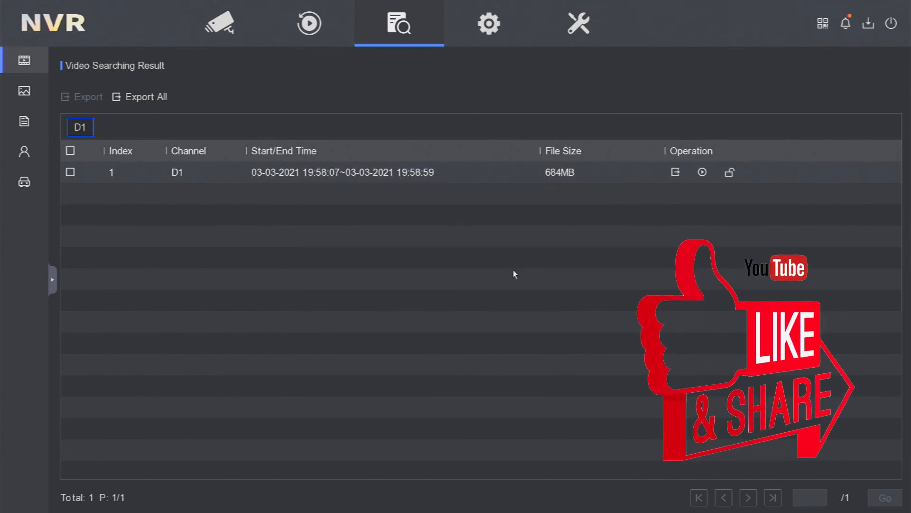